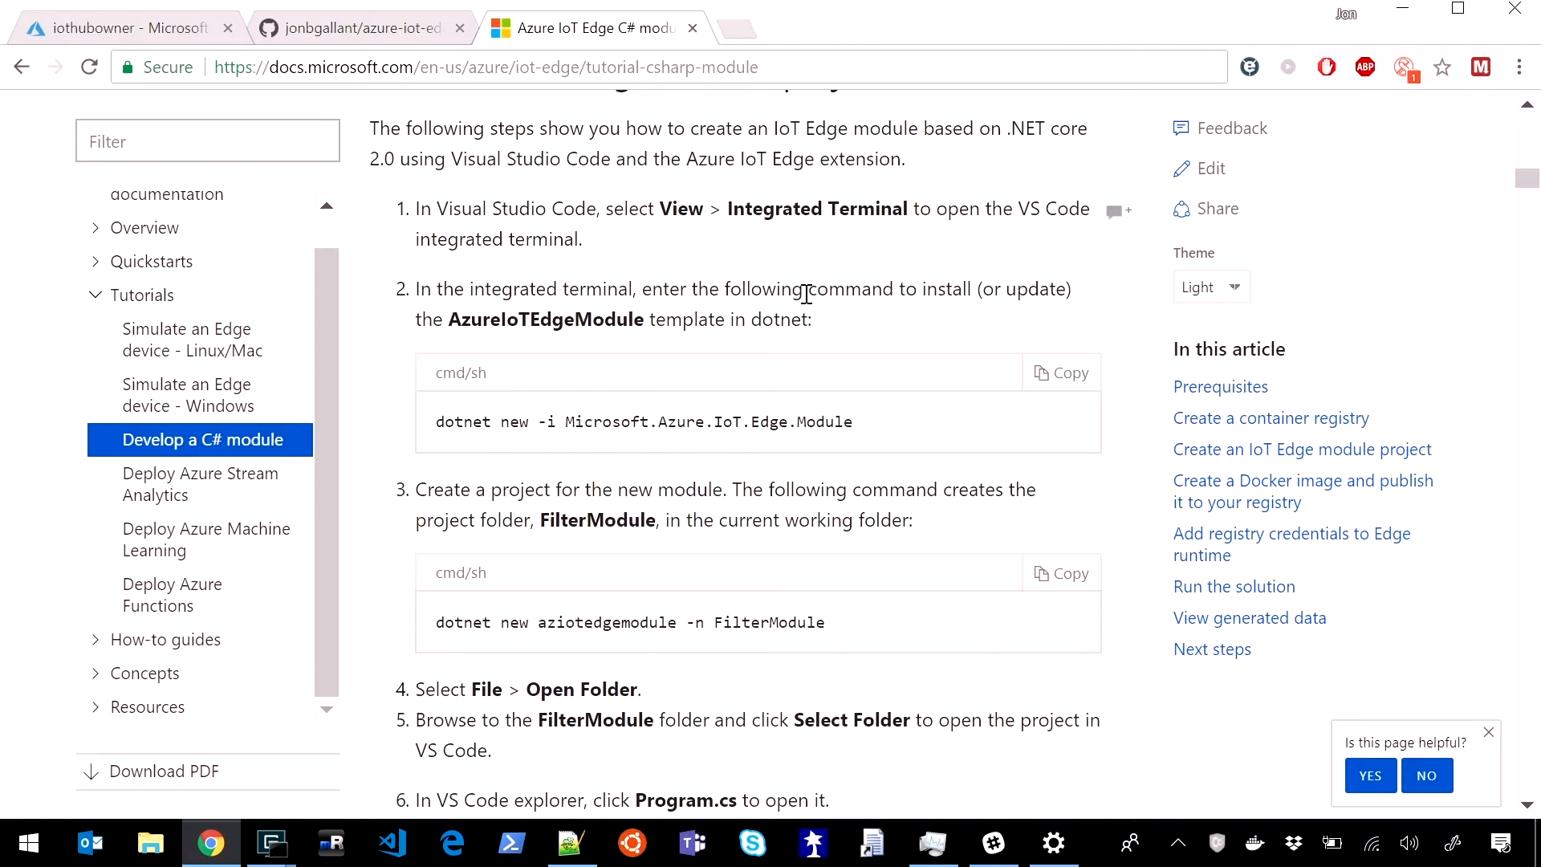
# Step: Select the 'dotnet new -i Microsoft.Azure.IoT.Edge.Module' install command in the tutorial
pyautogui.tripleClick(644, 420)
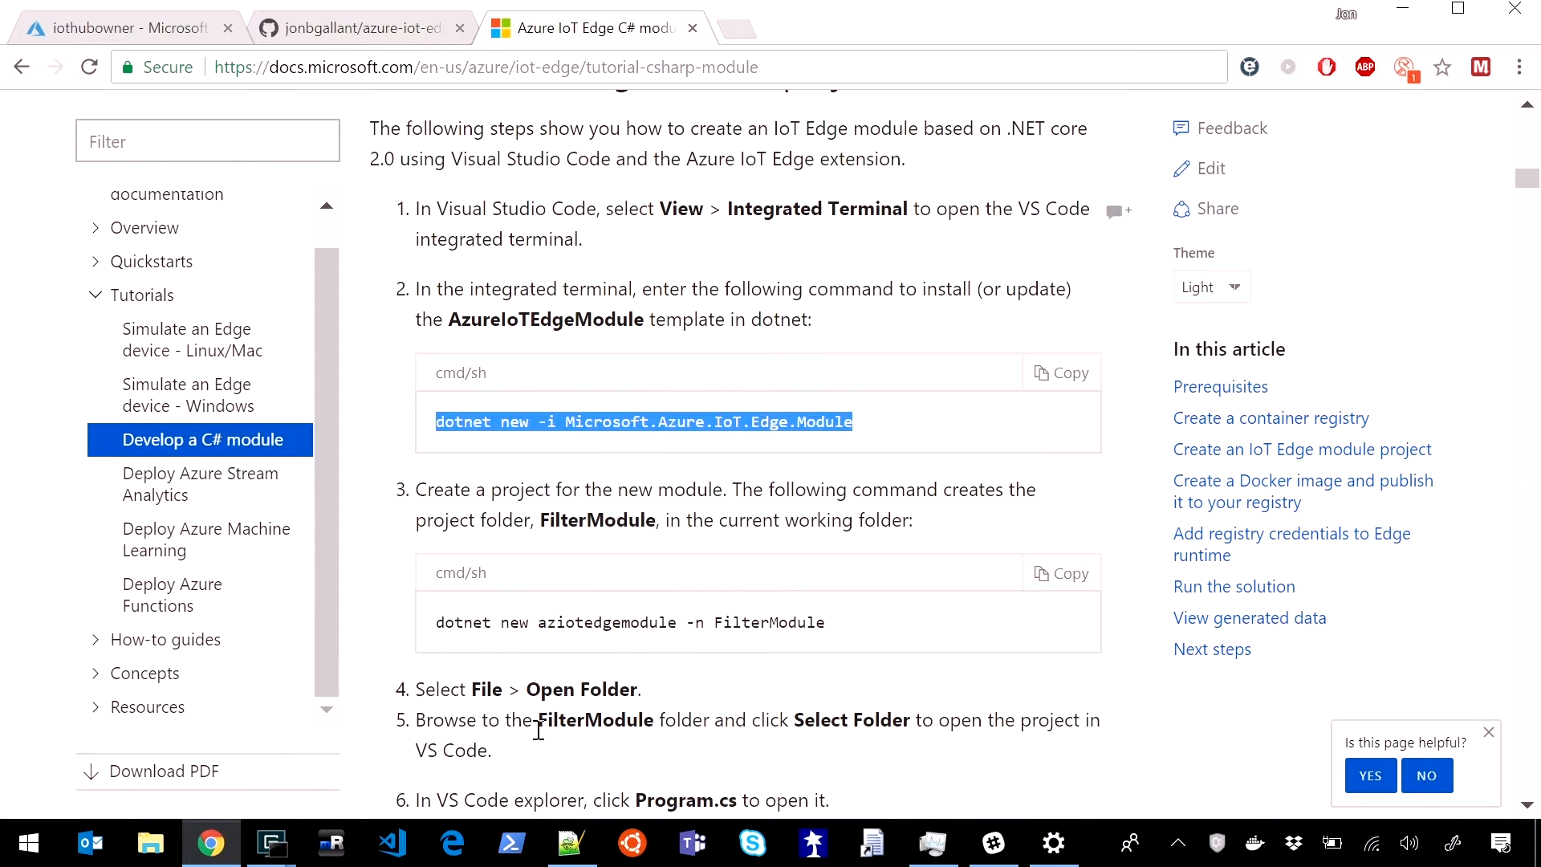
# Step: Run 'dotnet new -i Microsoft.Azure.IoT.Edge.Module' in the command prompt to install the template
pyautogui.click(270, 842)
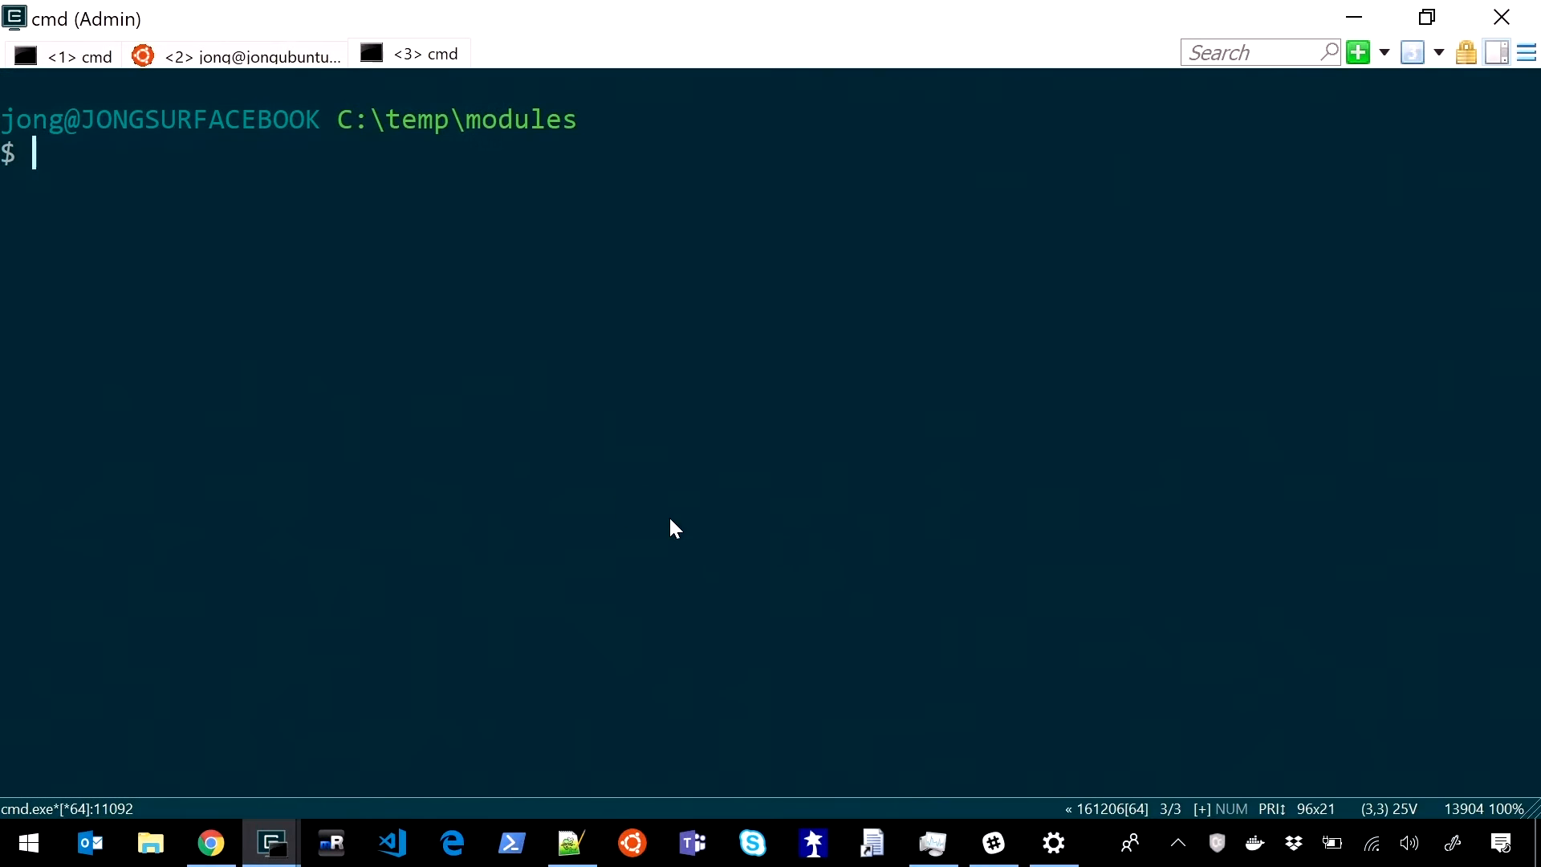
pyautogui.write('dotnet new -i Microsoft.Azure.IoT.Edge.Module')
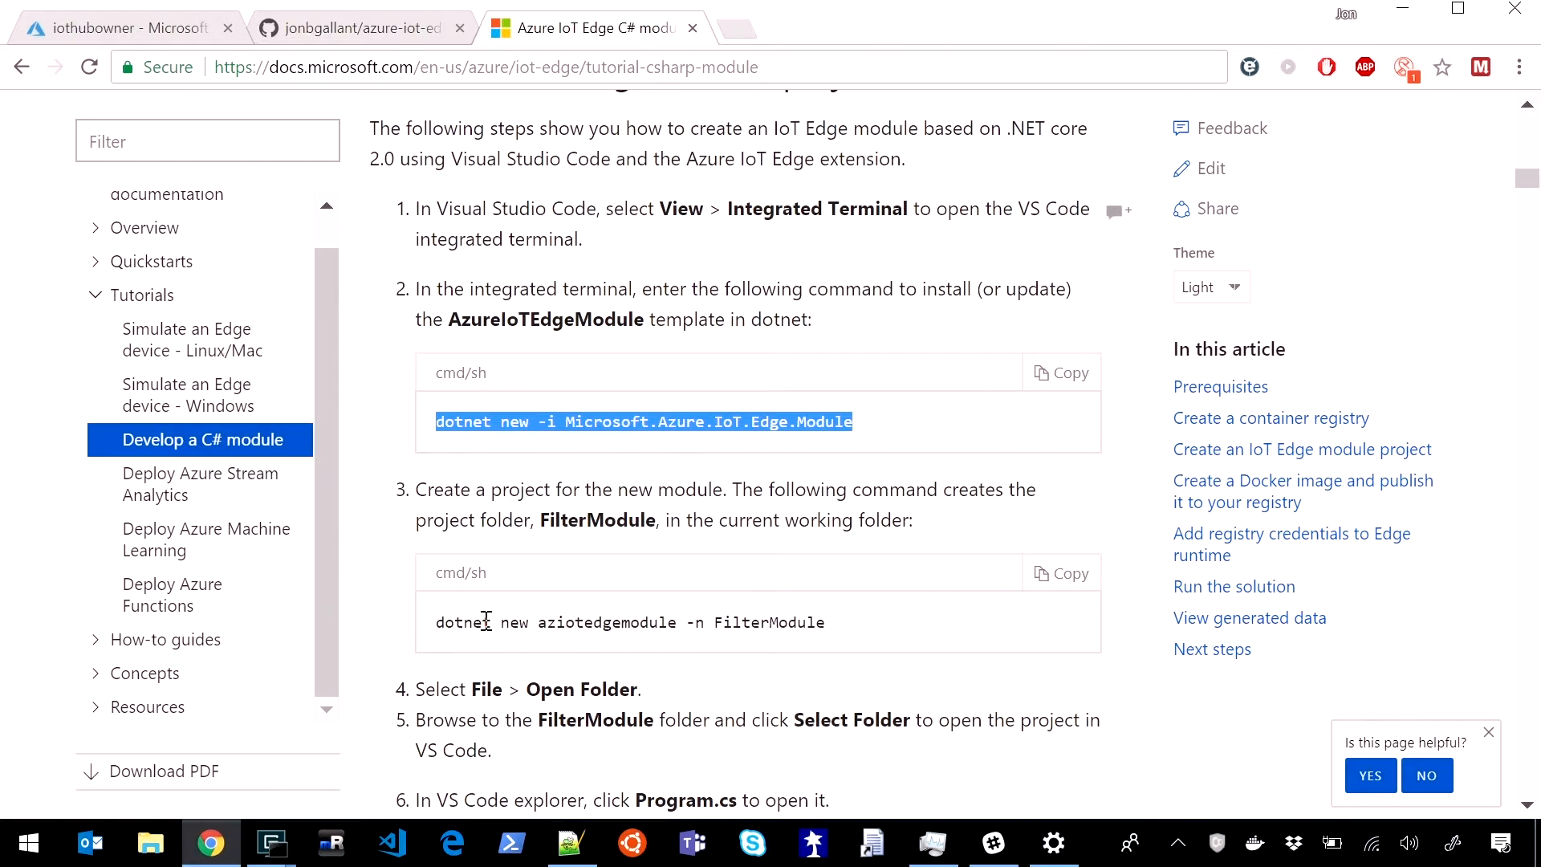
pyautogui.moveTo(773, 620)
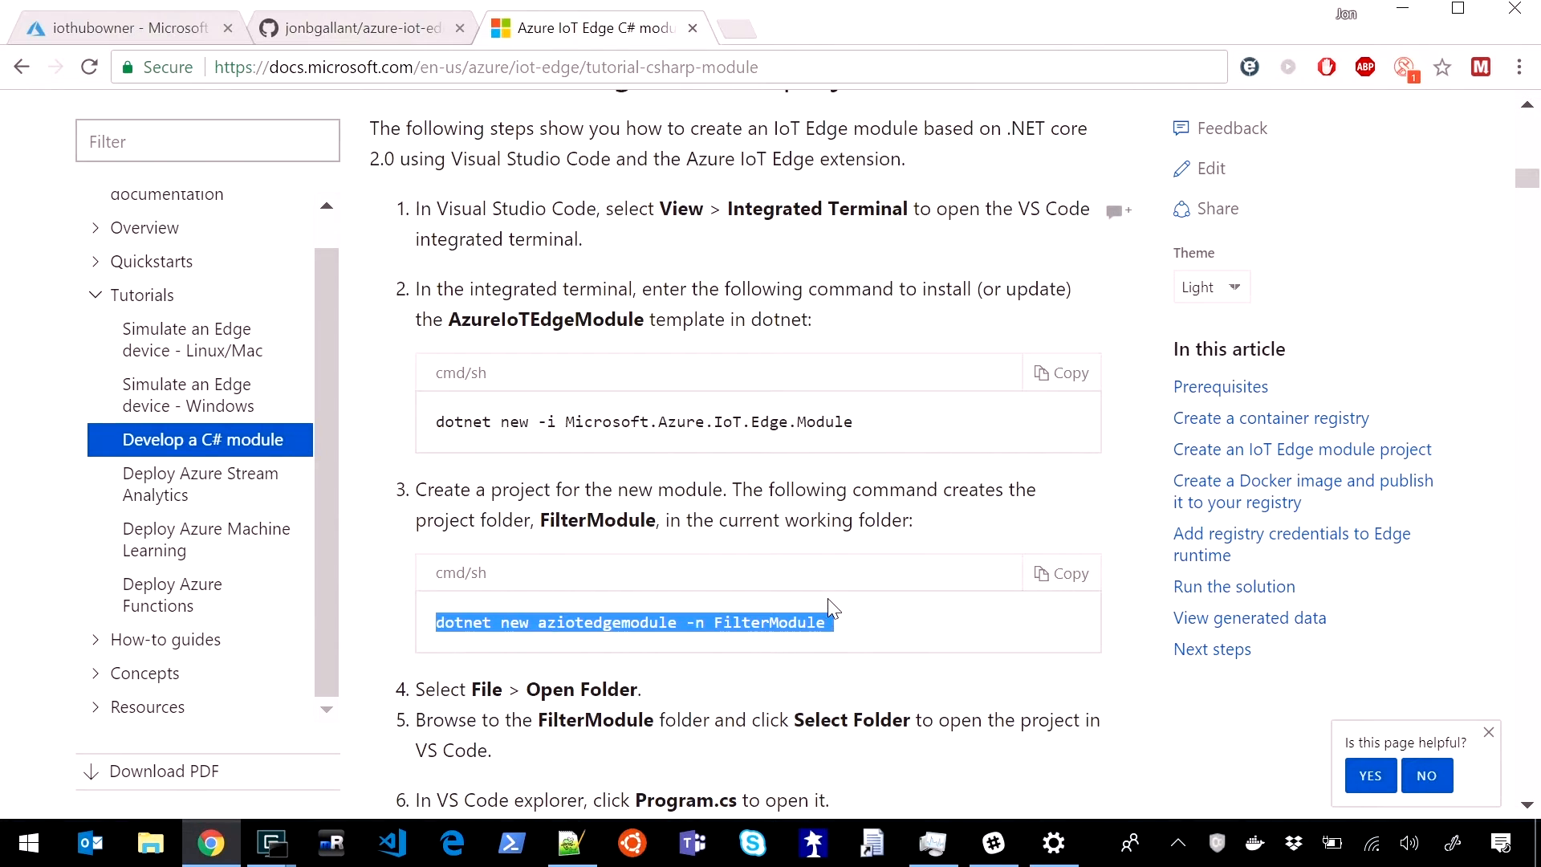
pyautogui.moveTo(839, 413)
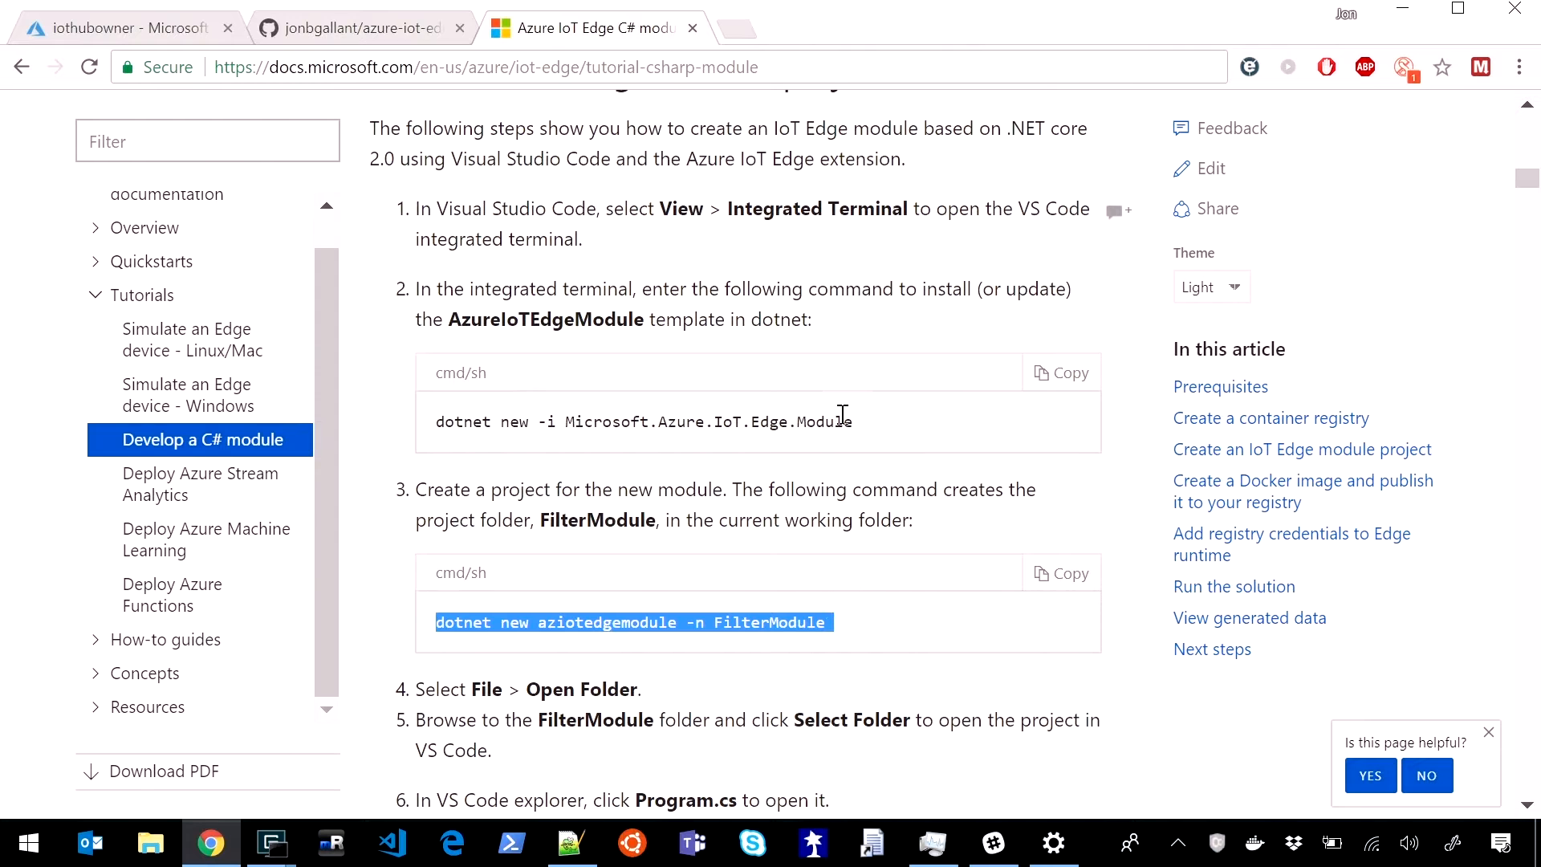
pyautogui.press('alt+tab')
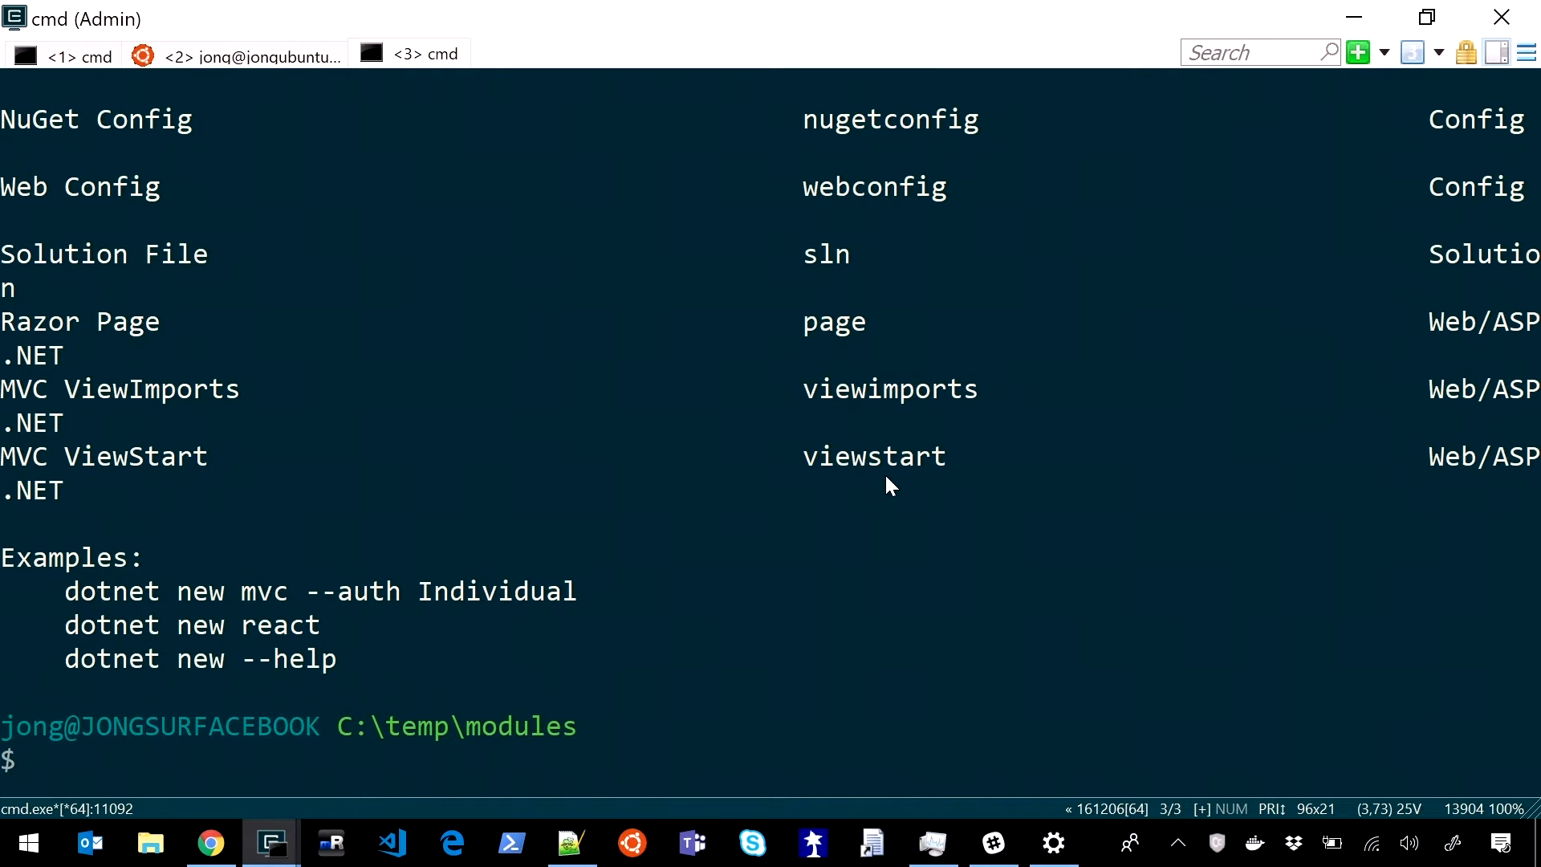
# Step: Create the FilterModule2 project from the template, cd into it and launch VS Code with 'code .'
pyautogui.click(569, 843)
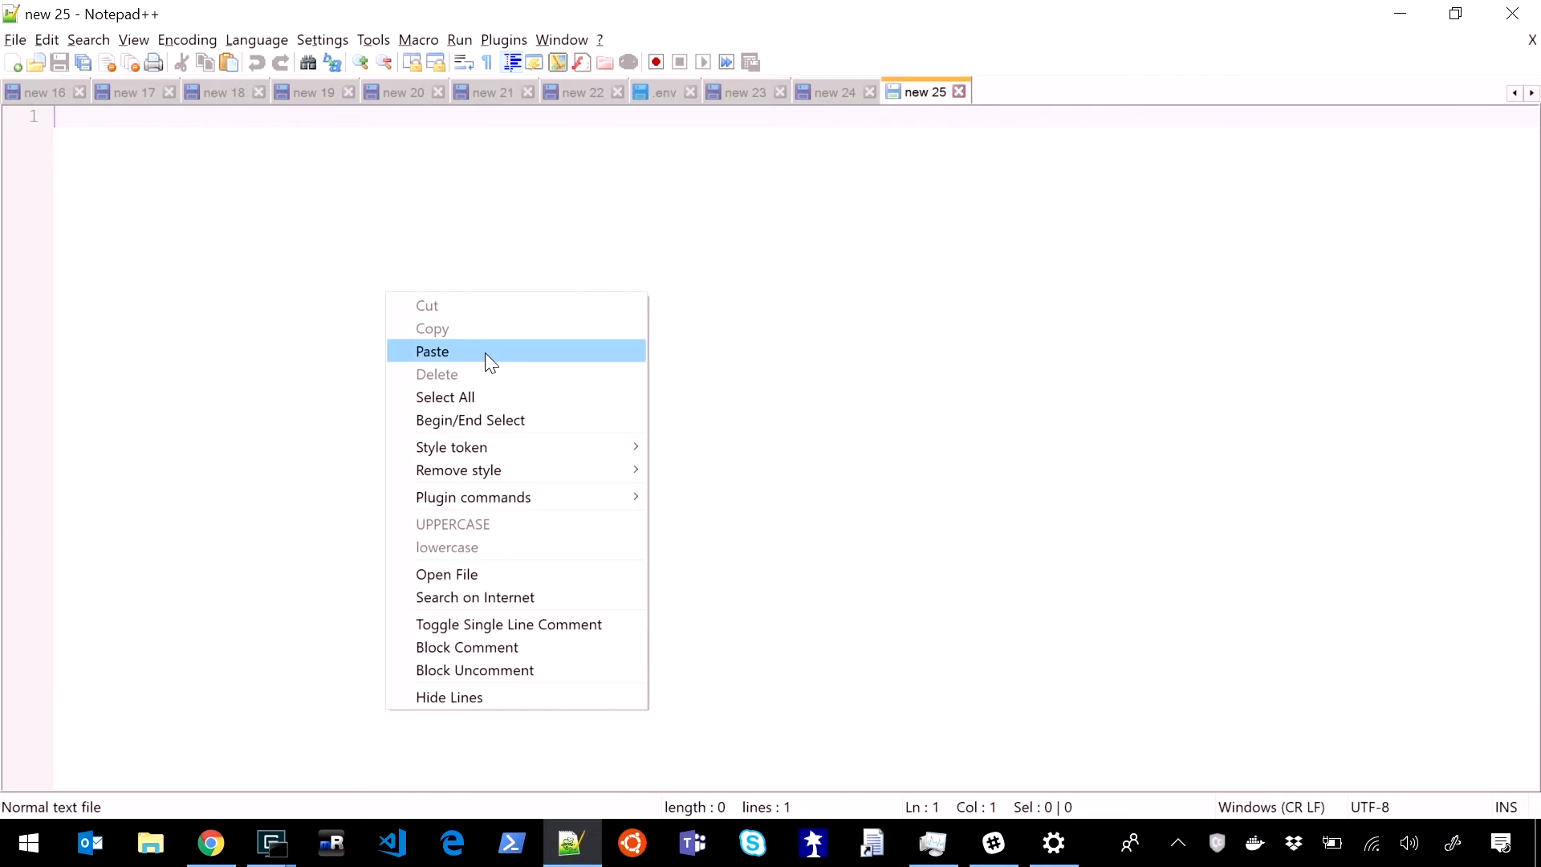
pyautogui.click(431, 351)
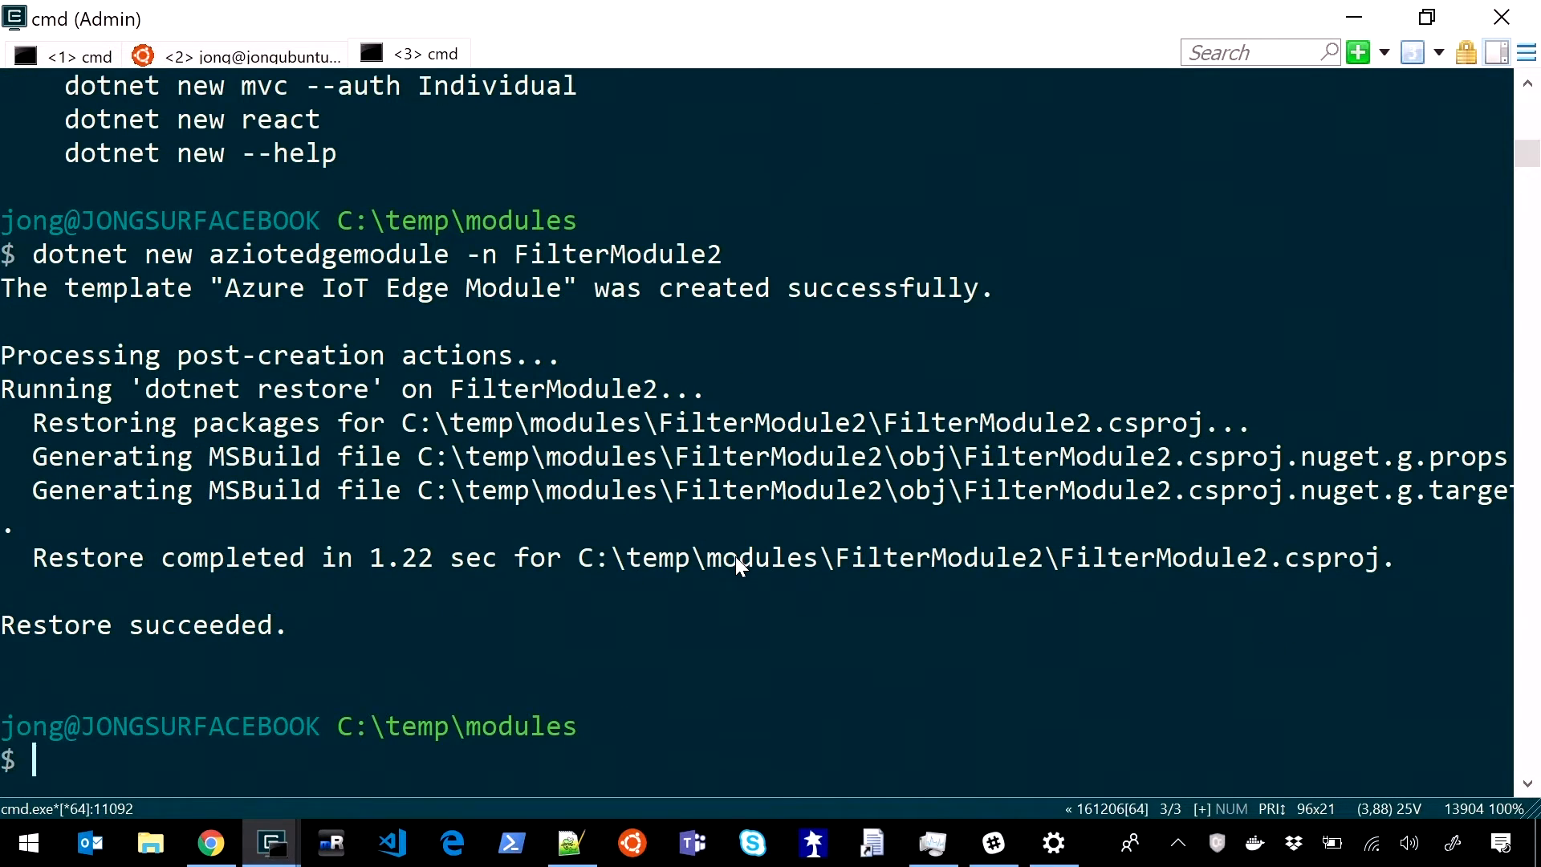
pyautogui.write('cd fi')
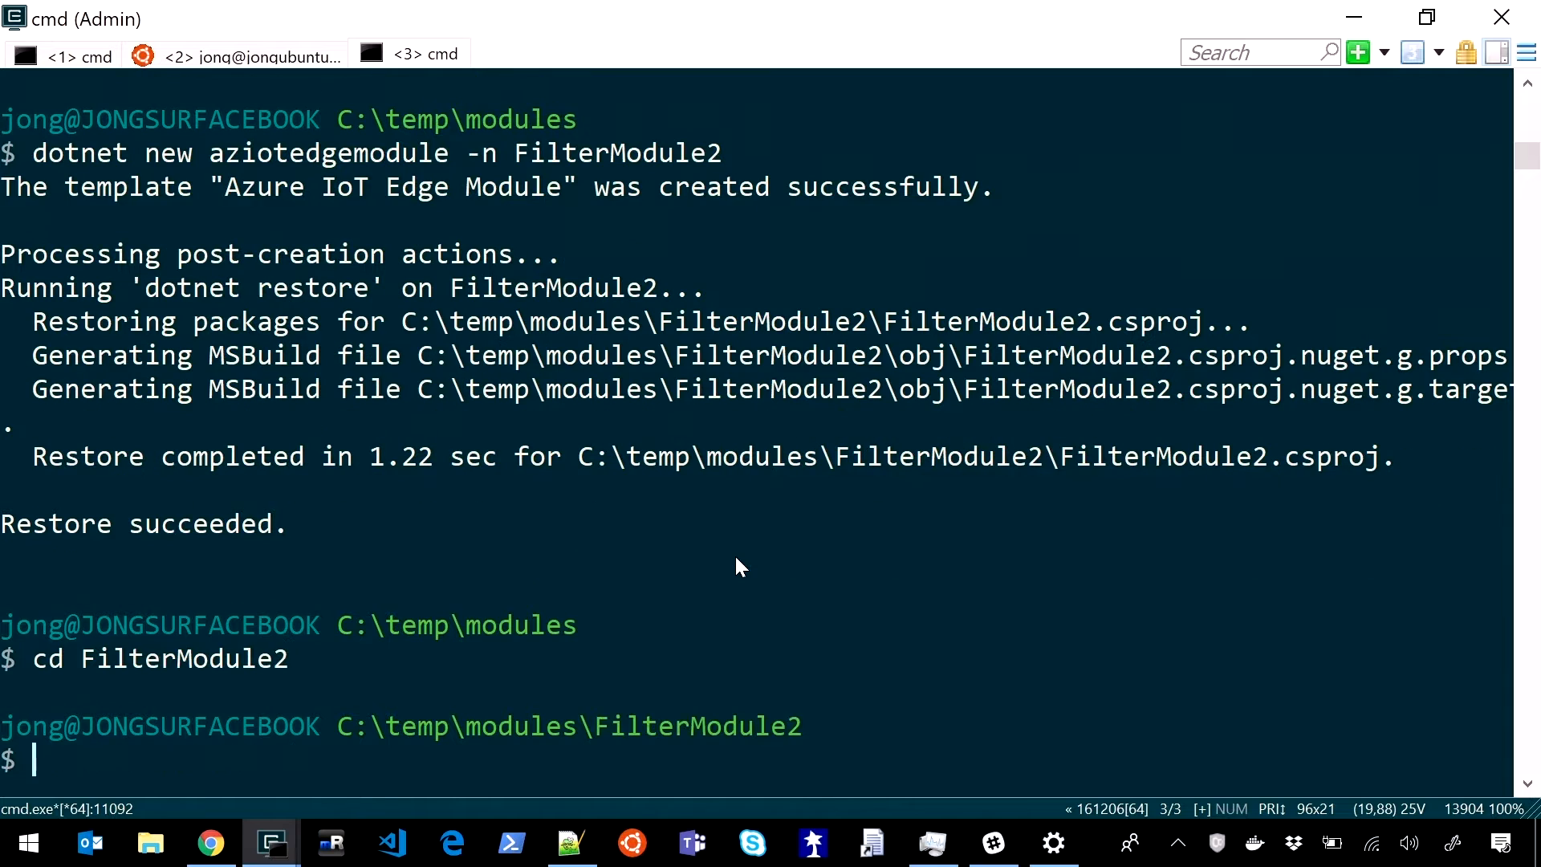
pyautogui.write('code .')
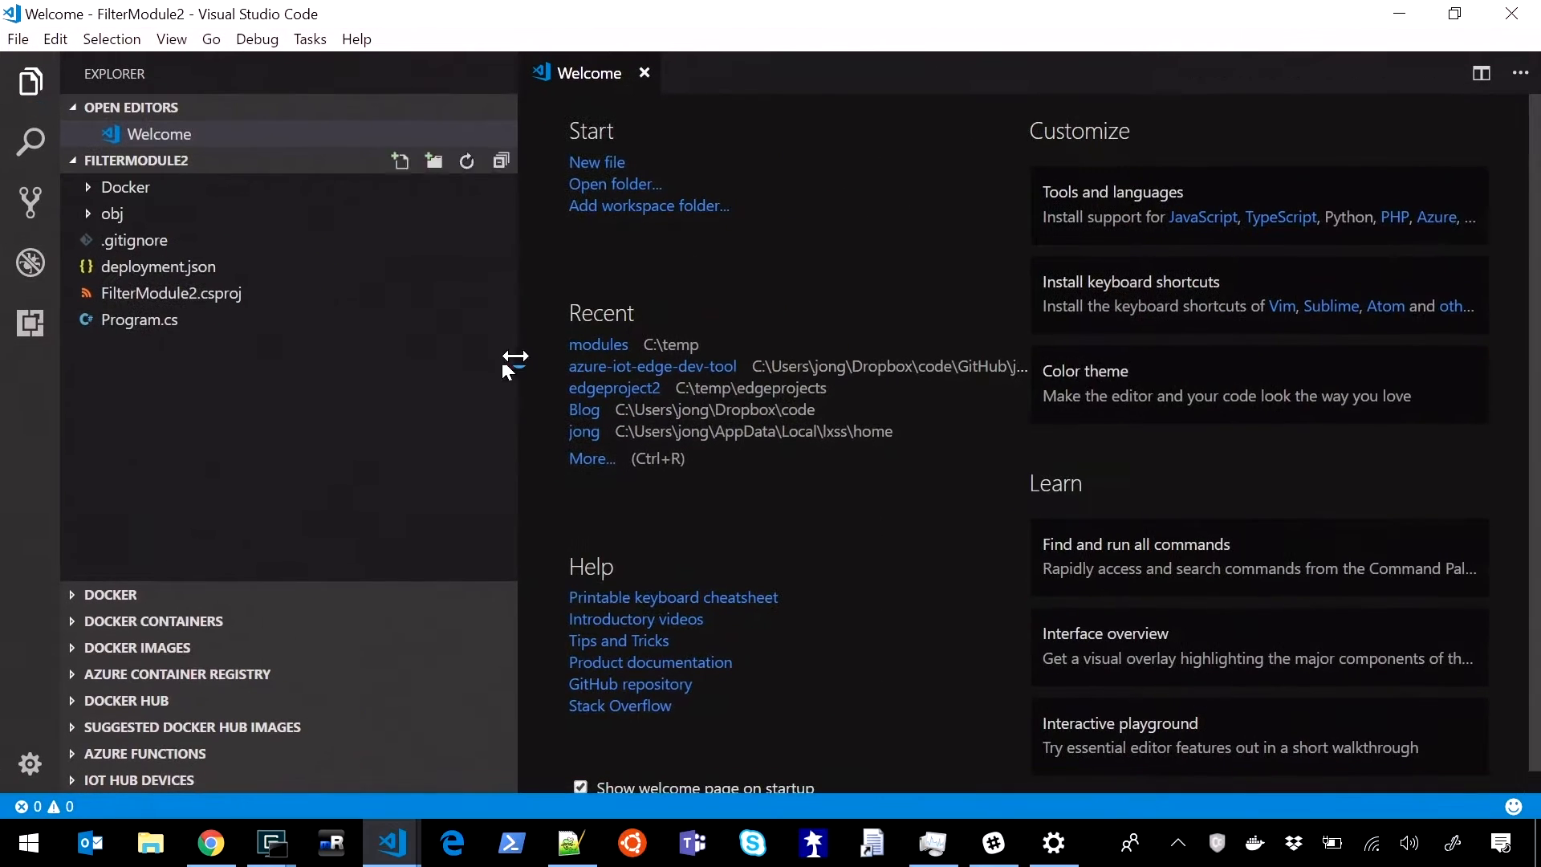
# Step: Show Program.cs from the FilterModule2 project in the editor
pyautogui.click(645, 72)
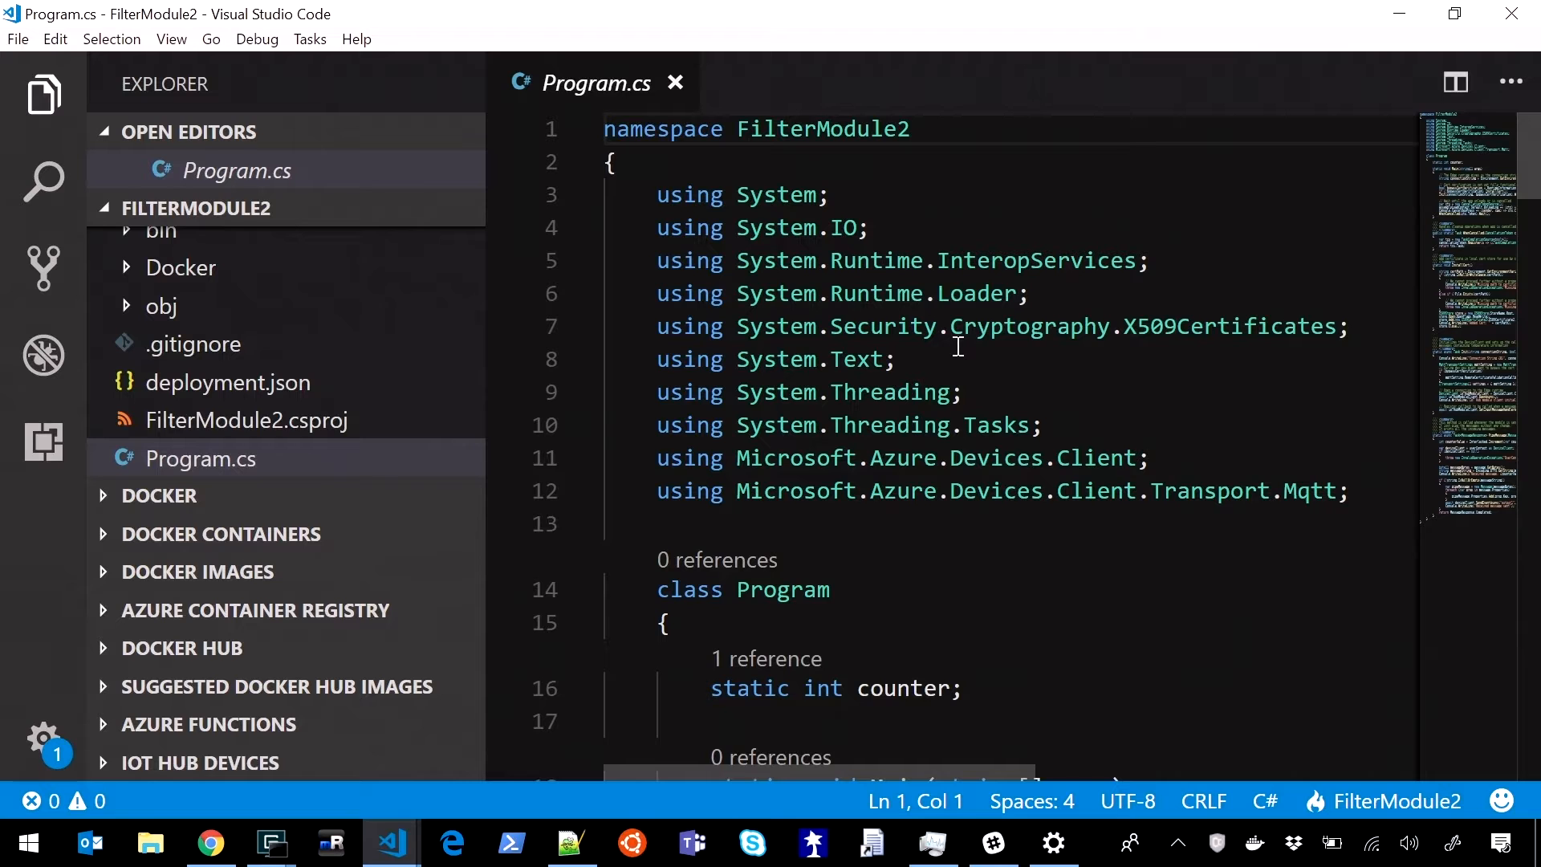
pyautogui.moveTo(303, 549)
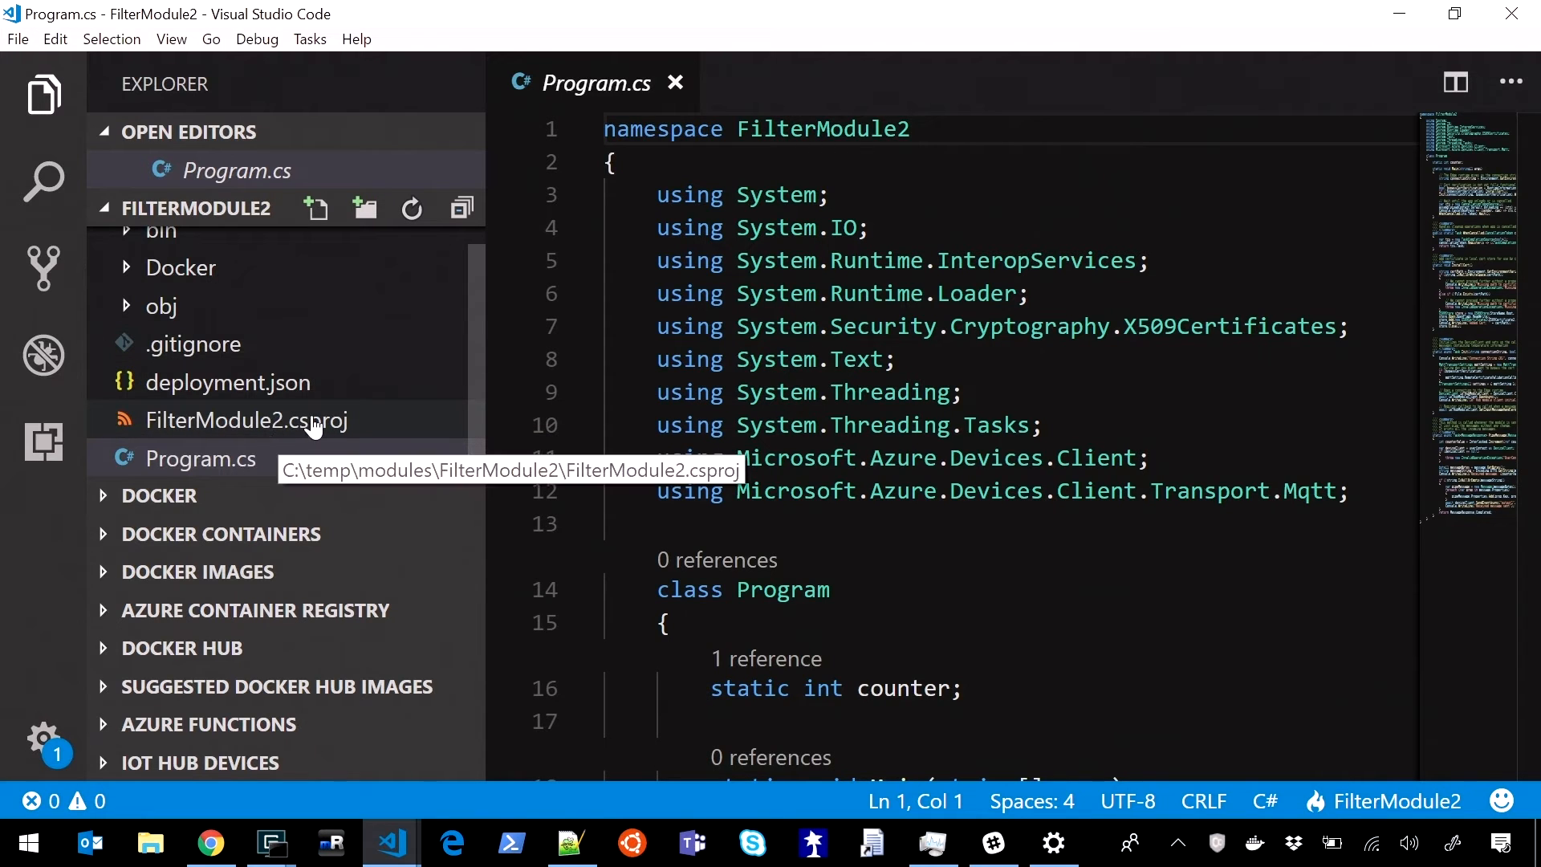
# Step: Show the context actions for FilterModule2.csproj, including Build IoT Edge module
pyautogui.rightClick(251, 419)
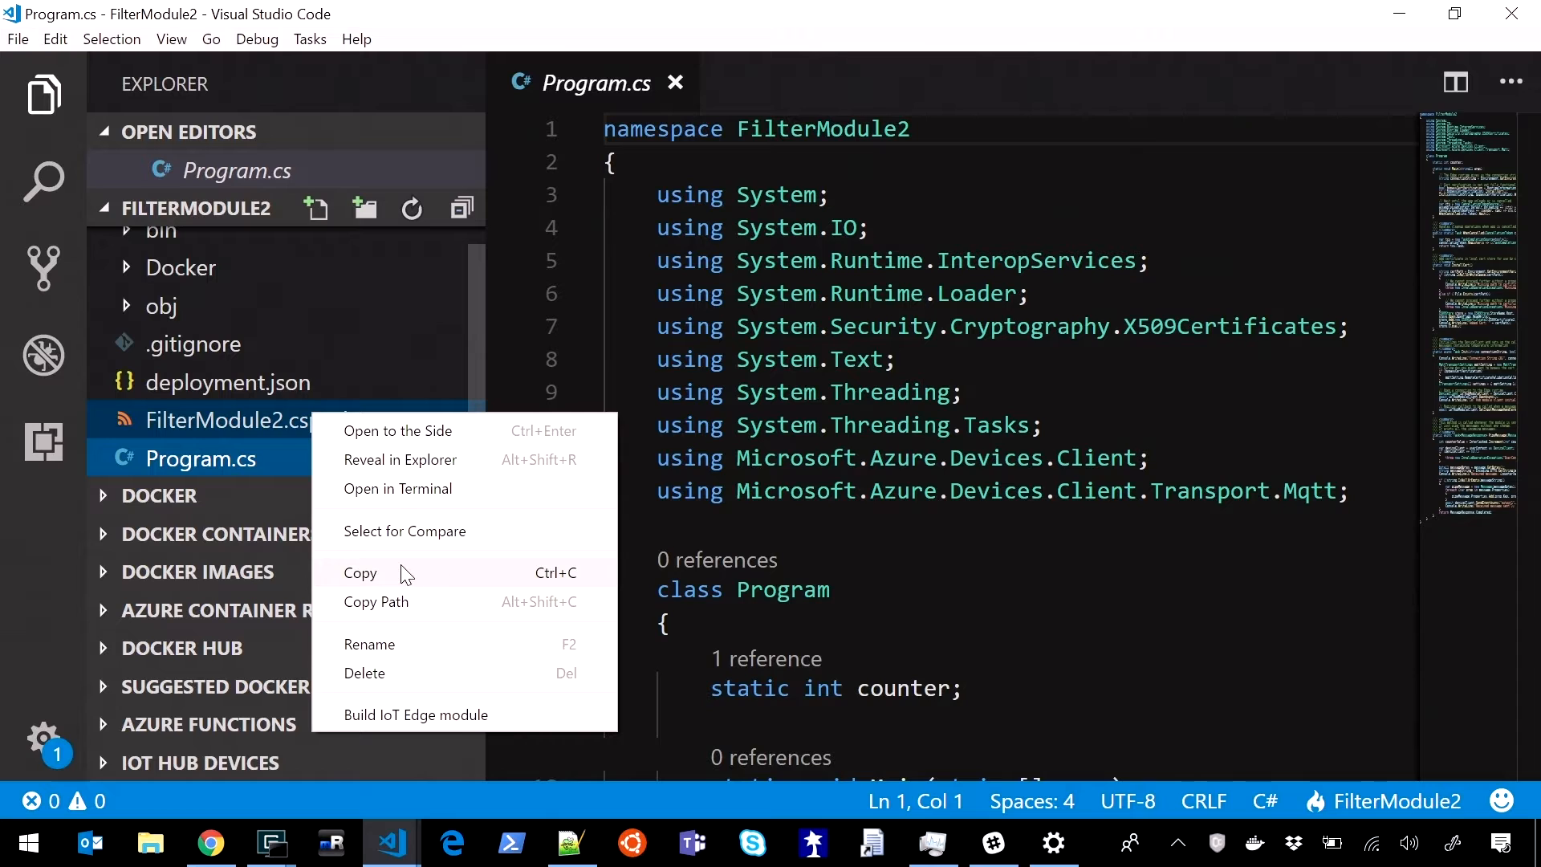
pyautogui.moveTo(463, 732)
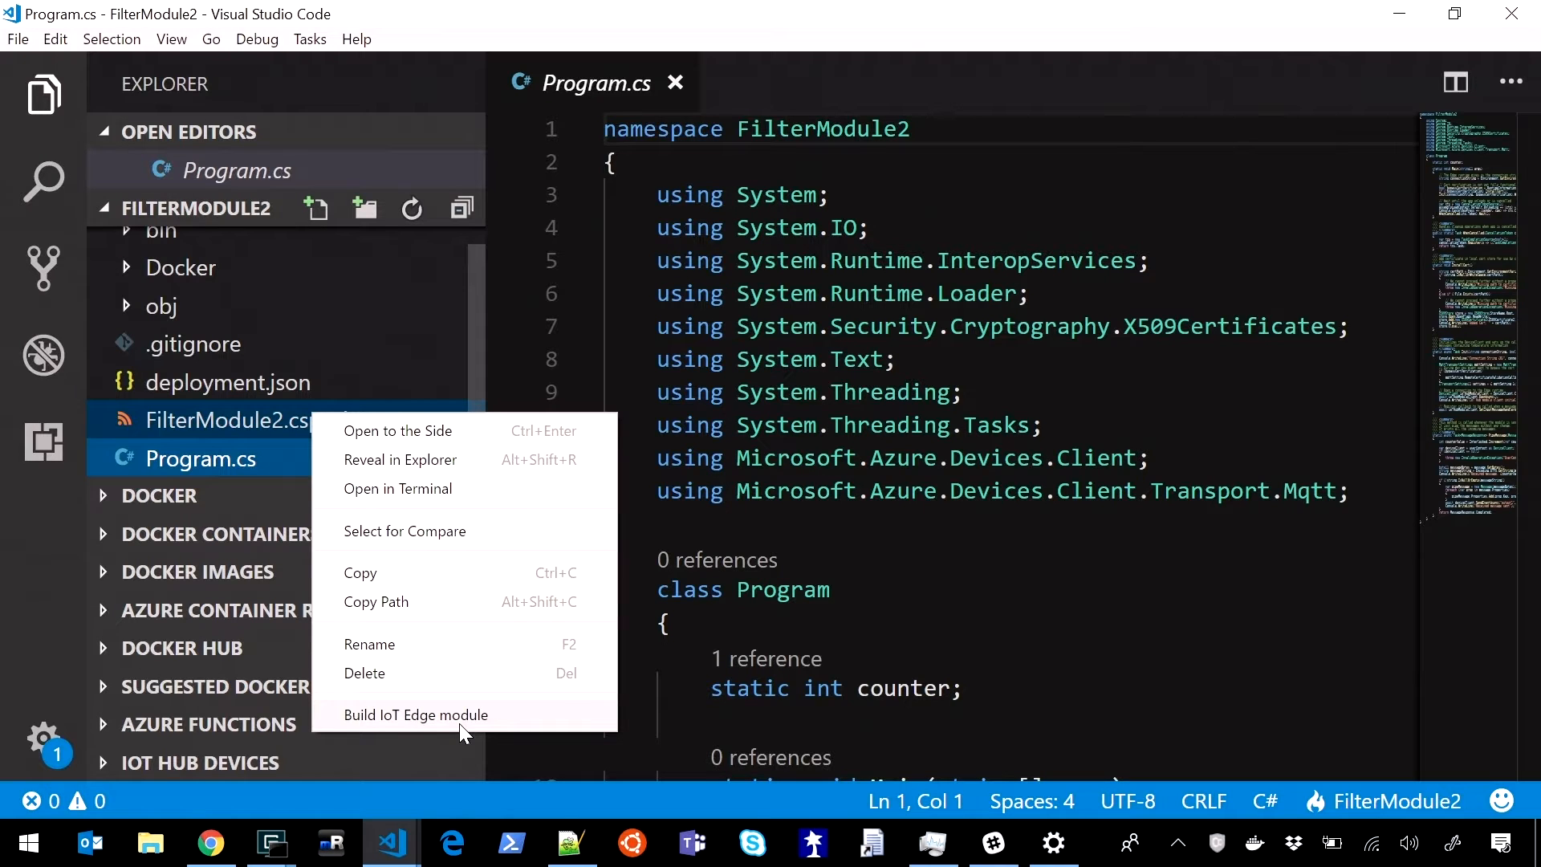
# Step: Reveal the linux-x64 Dockerfile and show its Build IoT Edge module Docker image action
pyautogui.click(180, 268)
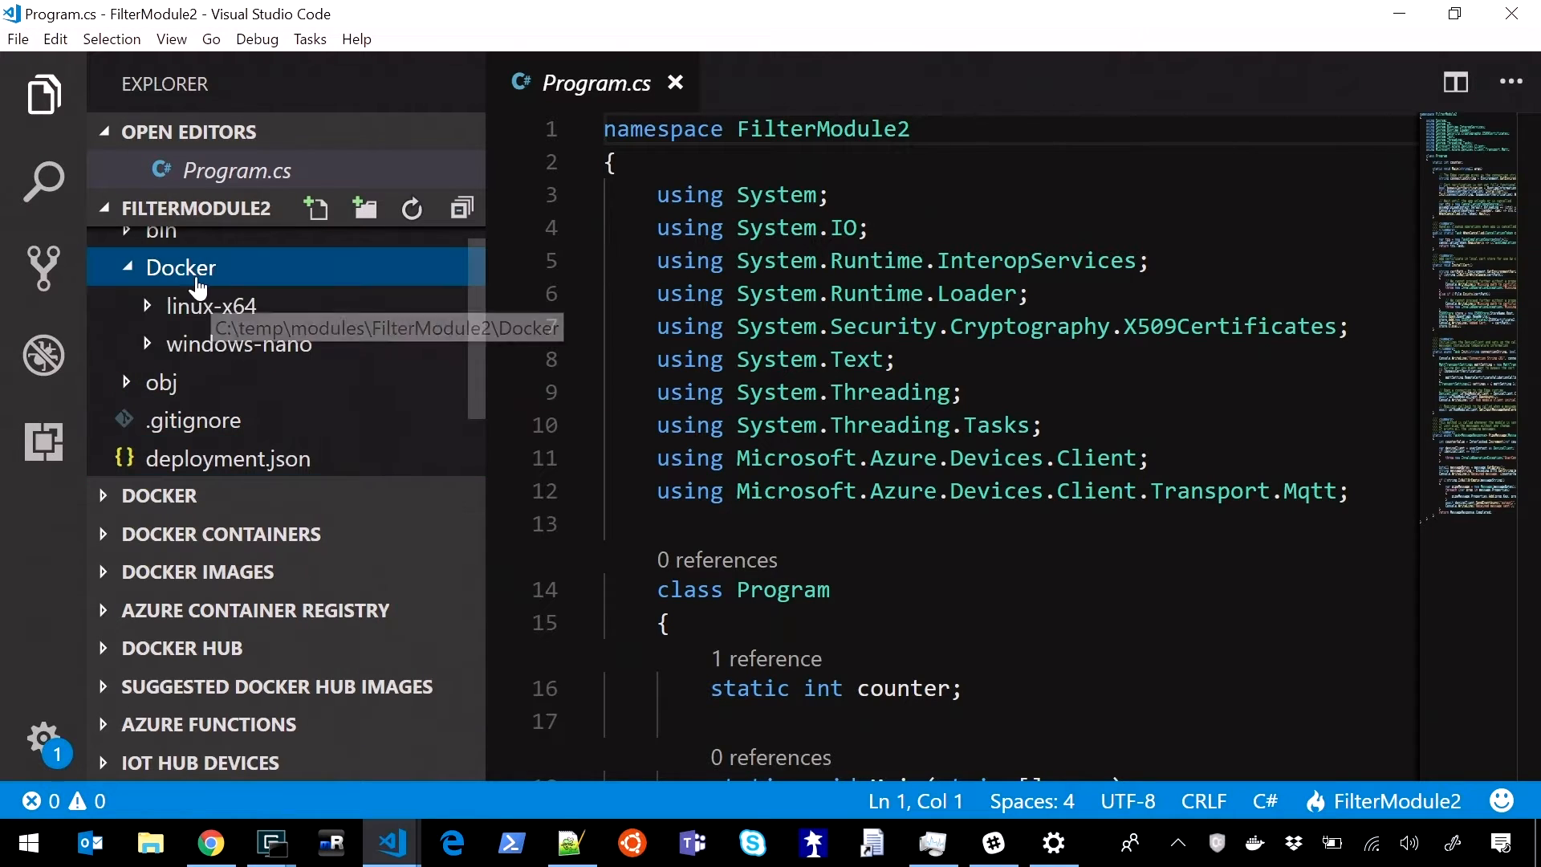
pyautogui.click(210, 305)
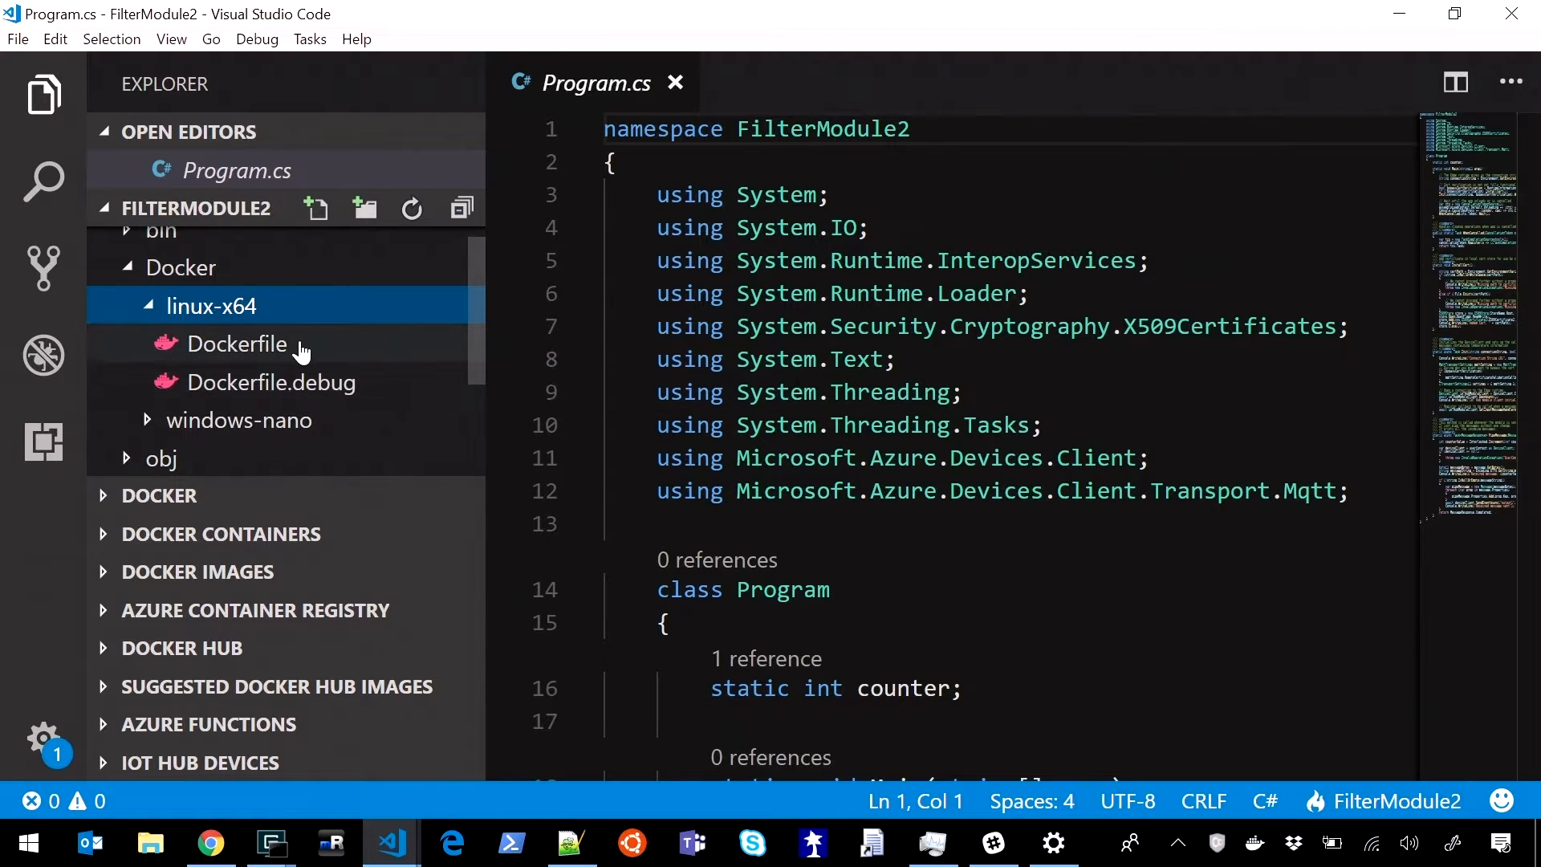
pyautogui.click(208, 305)
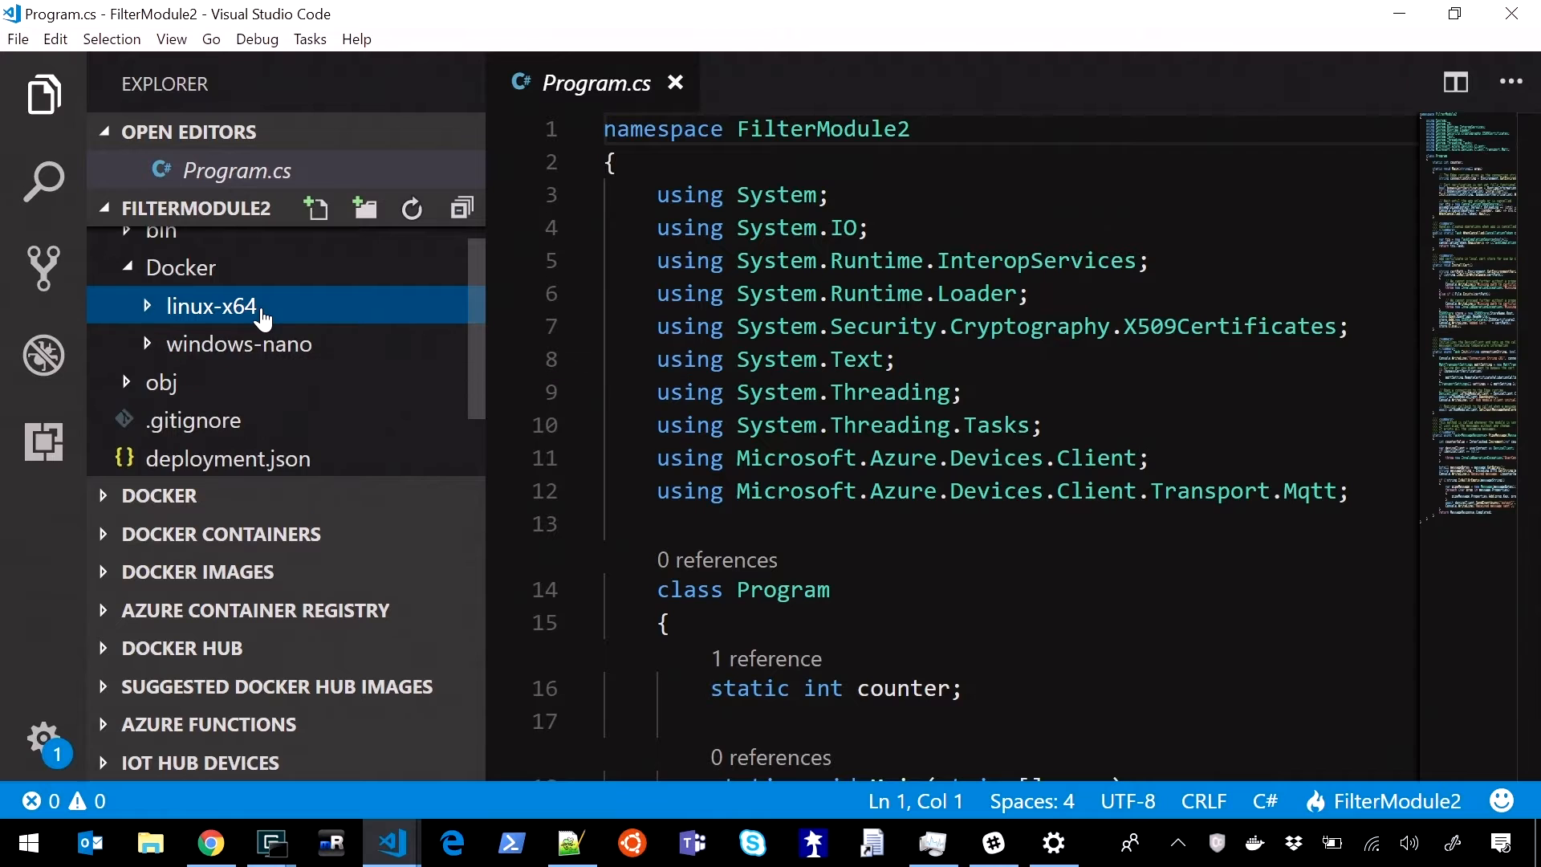
pyautogui.moveTo(238, 343)
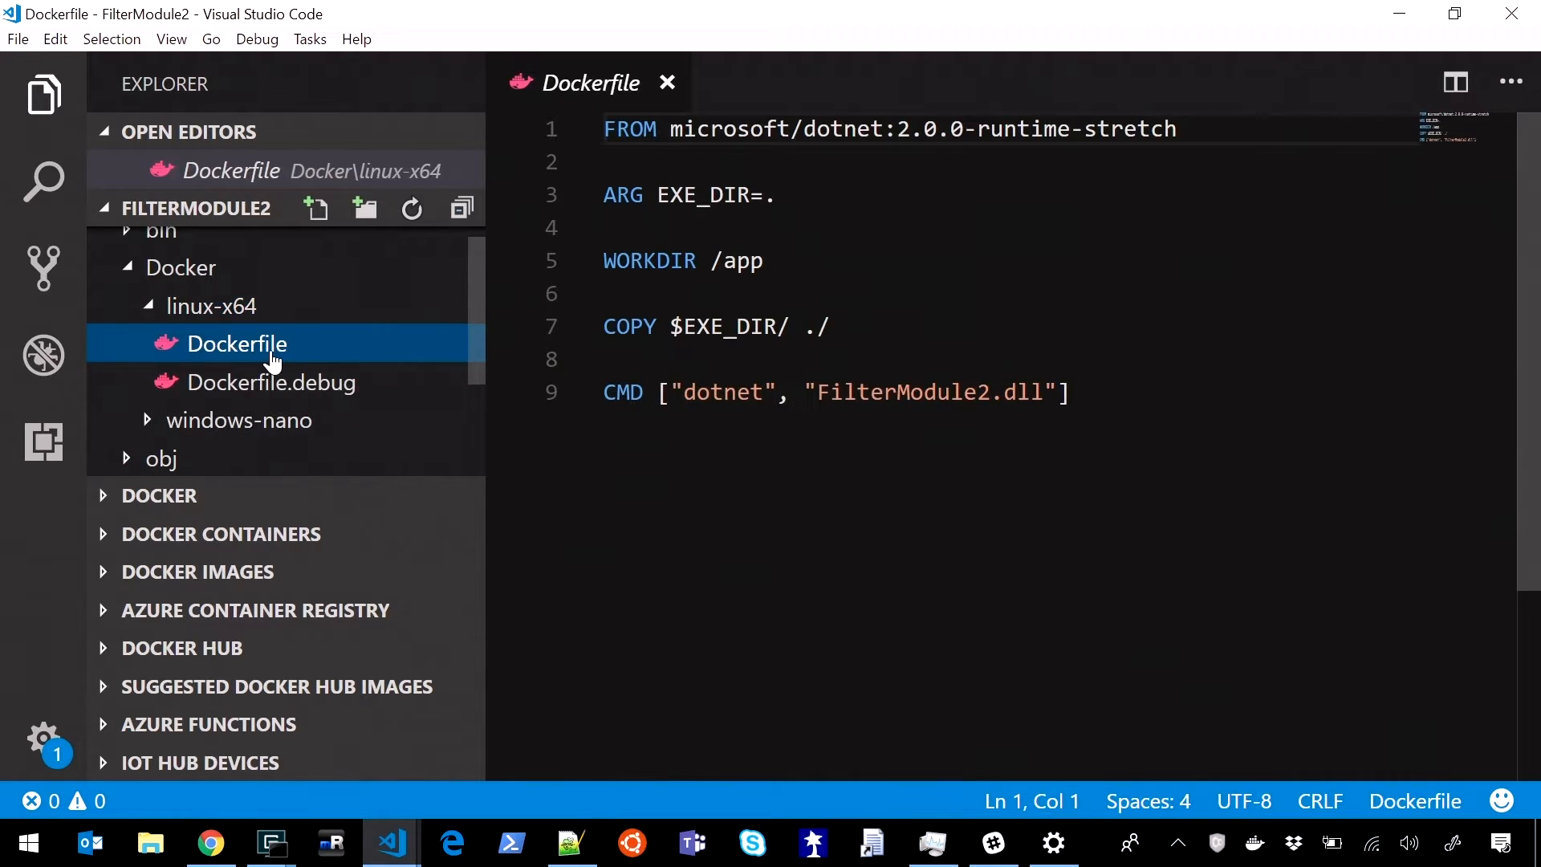
pyautogui.rightClick(236, 343)
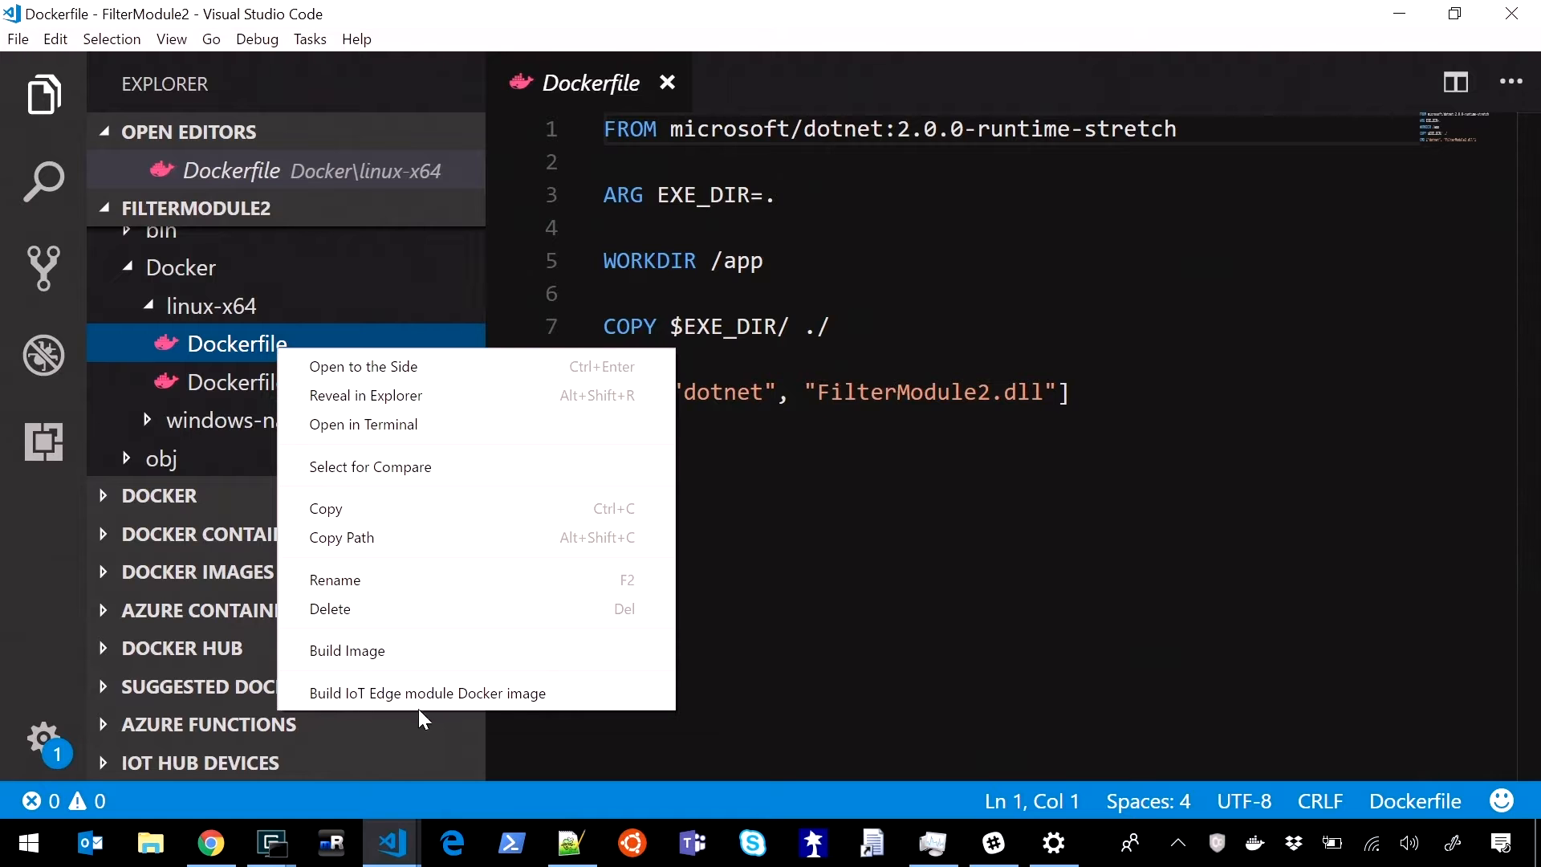